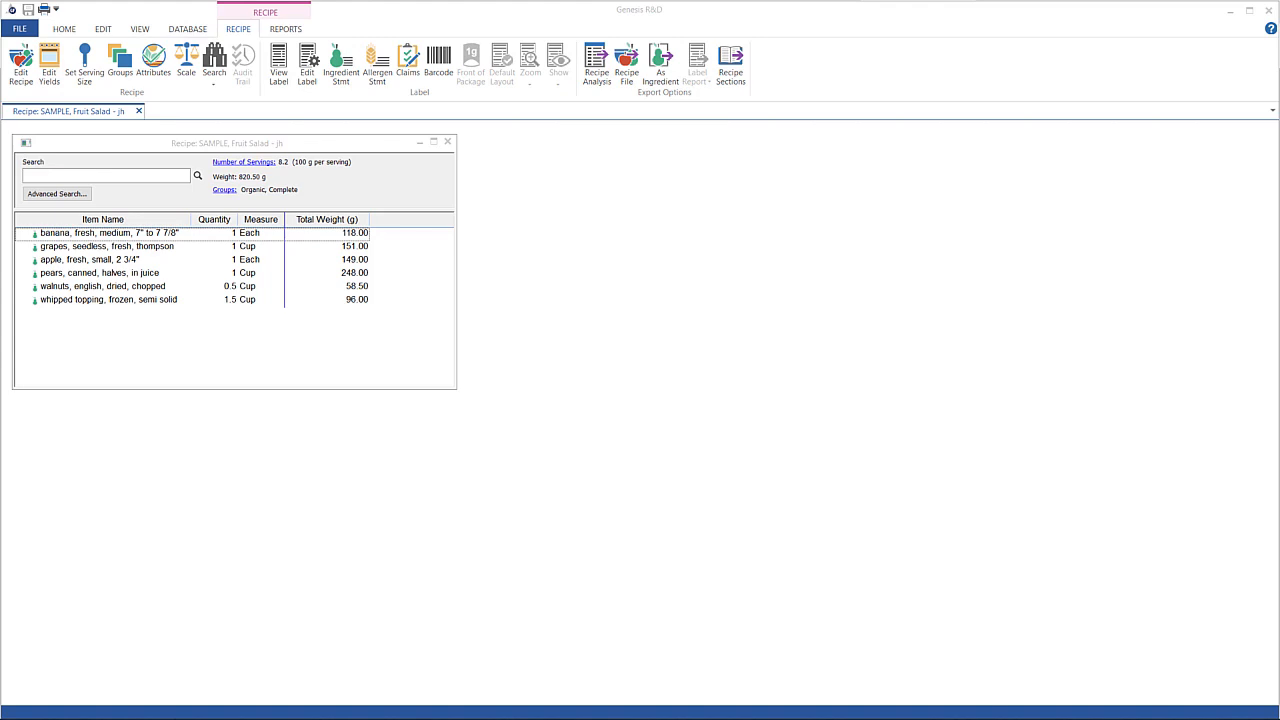
pyautogui.moveTo(1000, 241)
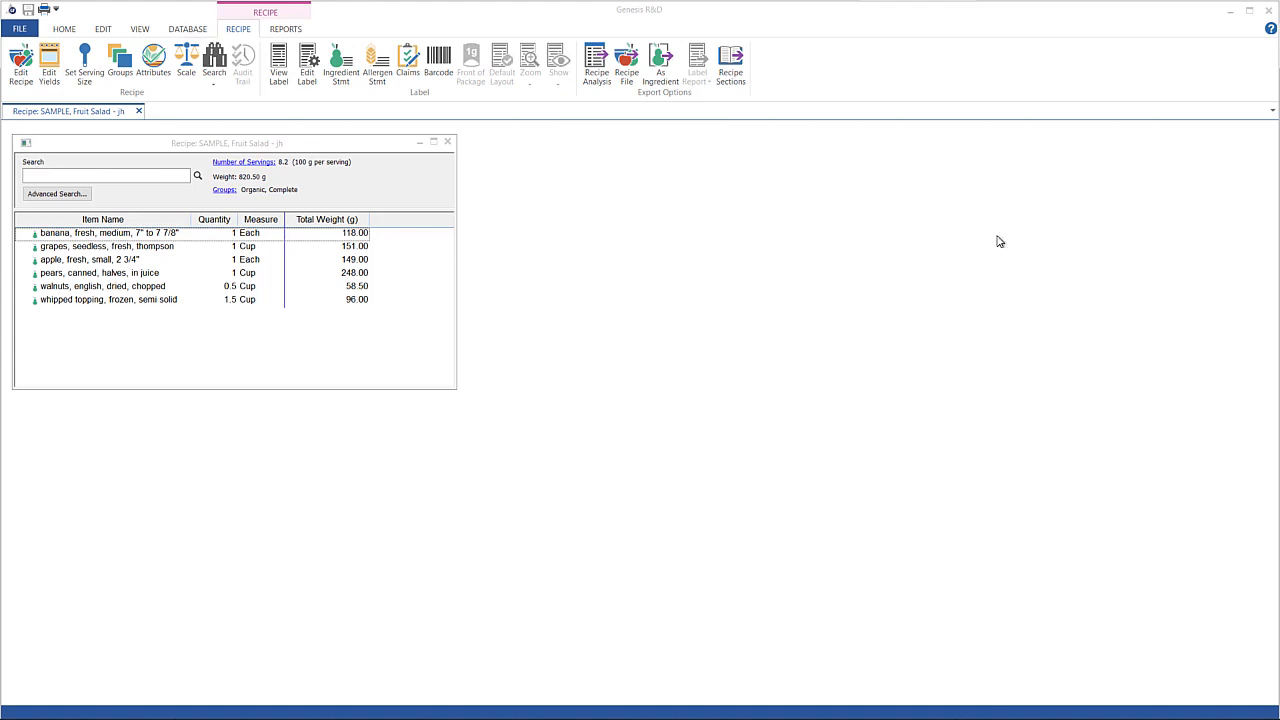
# Open the Multi-Column nutrient report for the SAMPLE Fruit Salad recipe from Reports.
pyautogui.click(285, 28)
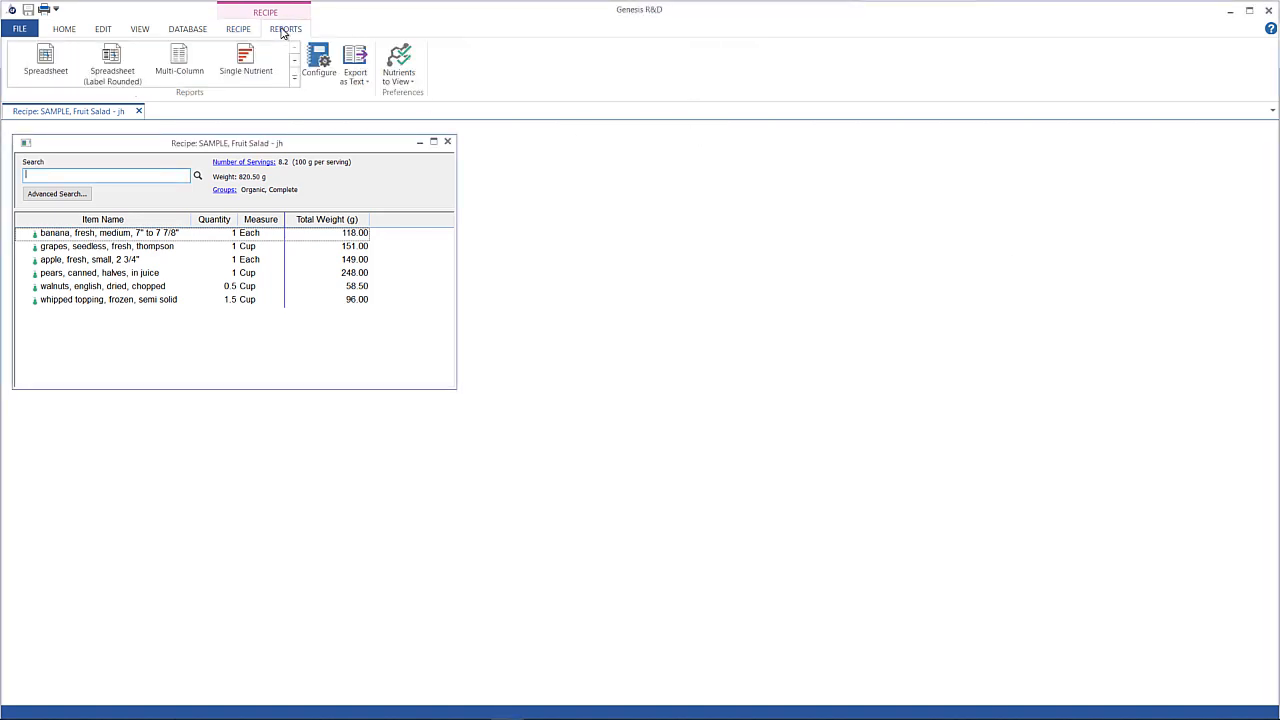
pyautogui.click(179, 65)
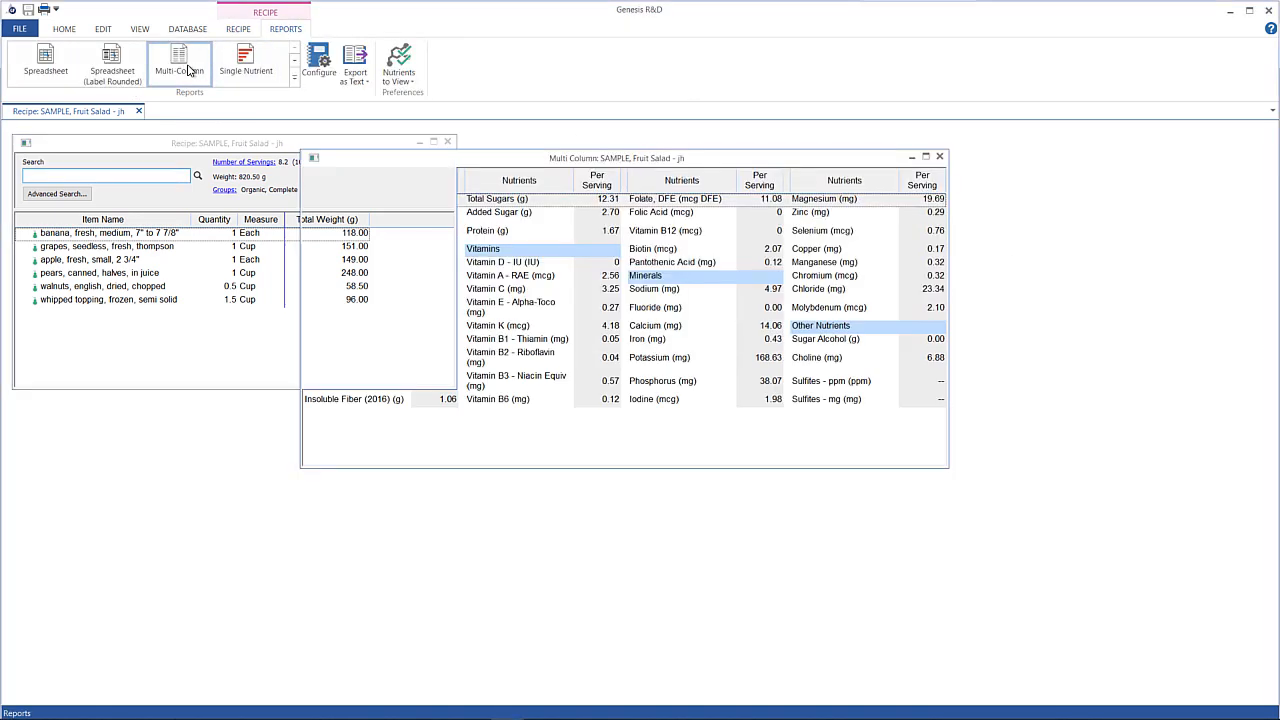
pyautogui.click(179, 62)
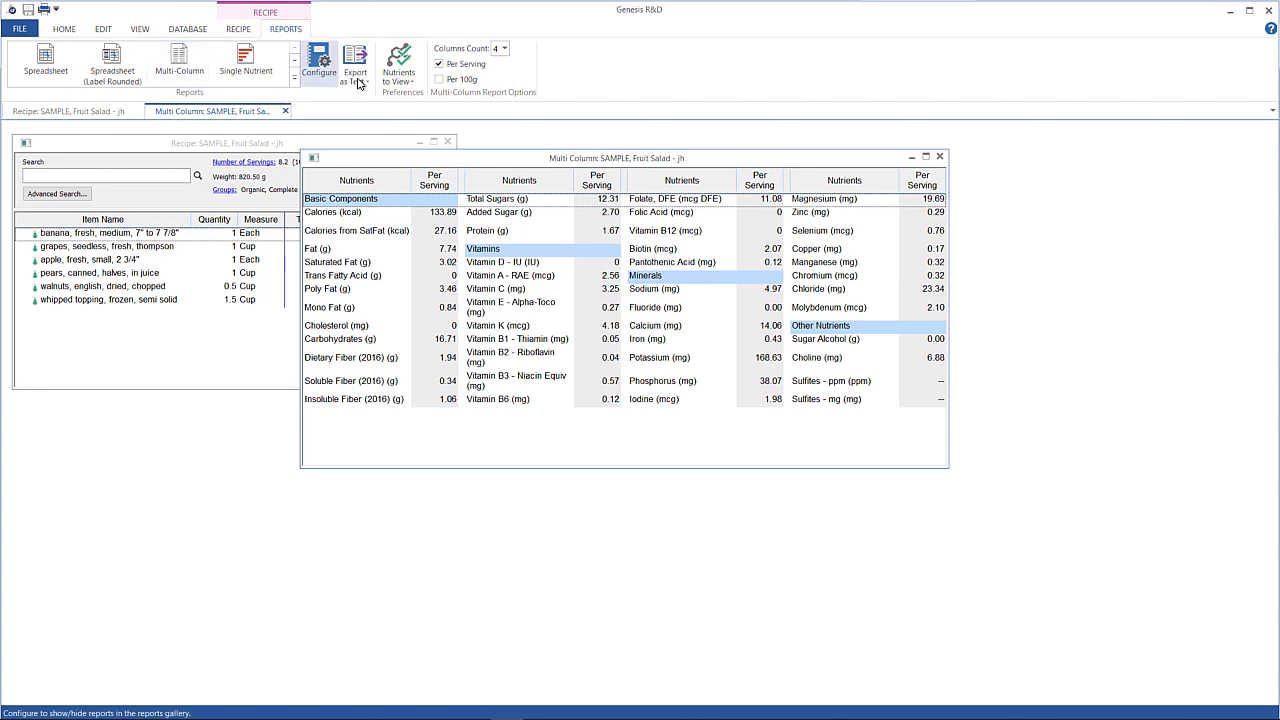
# Export the multi-column report to a text file in Personal Share and open it in Notepad.
pyautogui.click(355, 65)
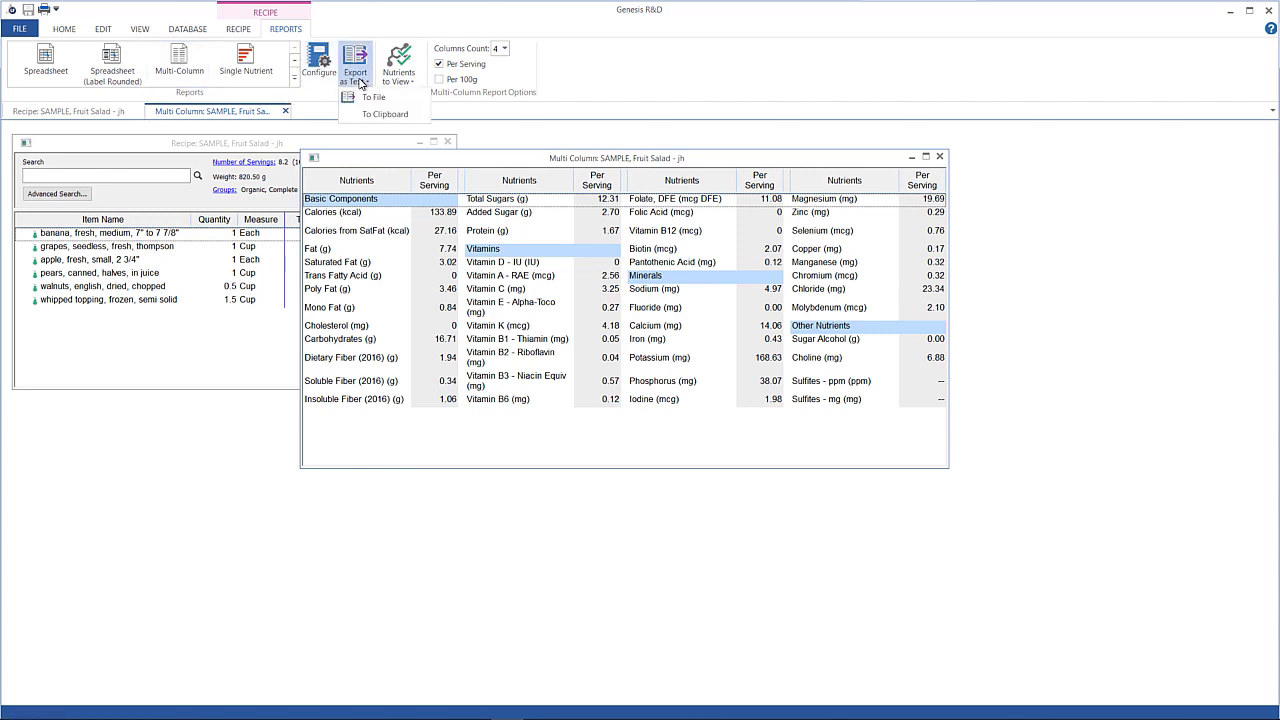
pyautogui.moveTo(405, 252)
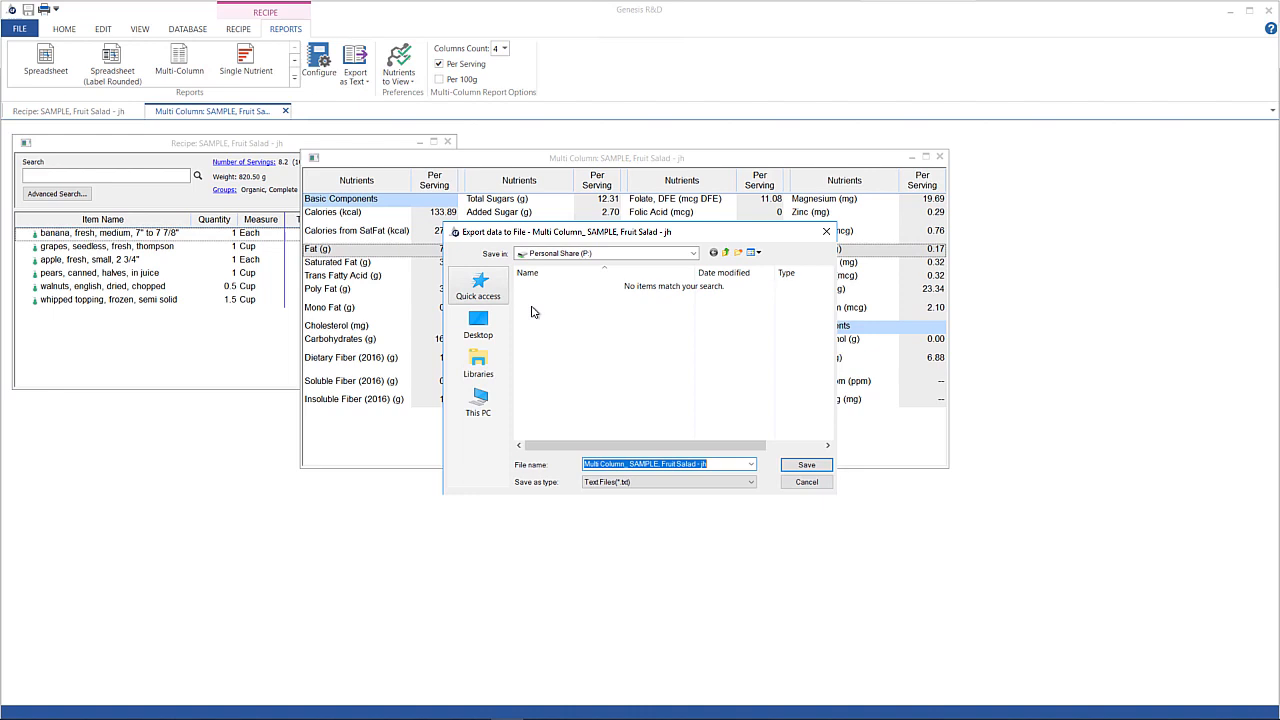
pyautogui.moveTo(808, 426)
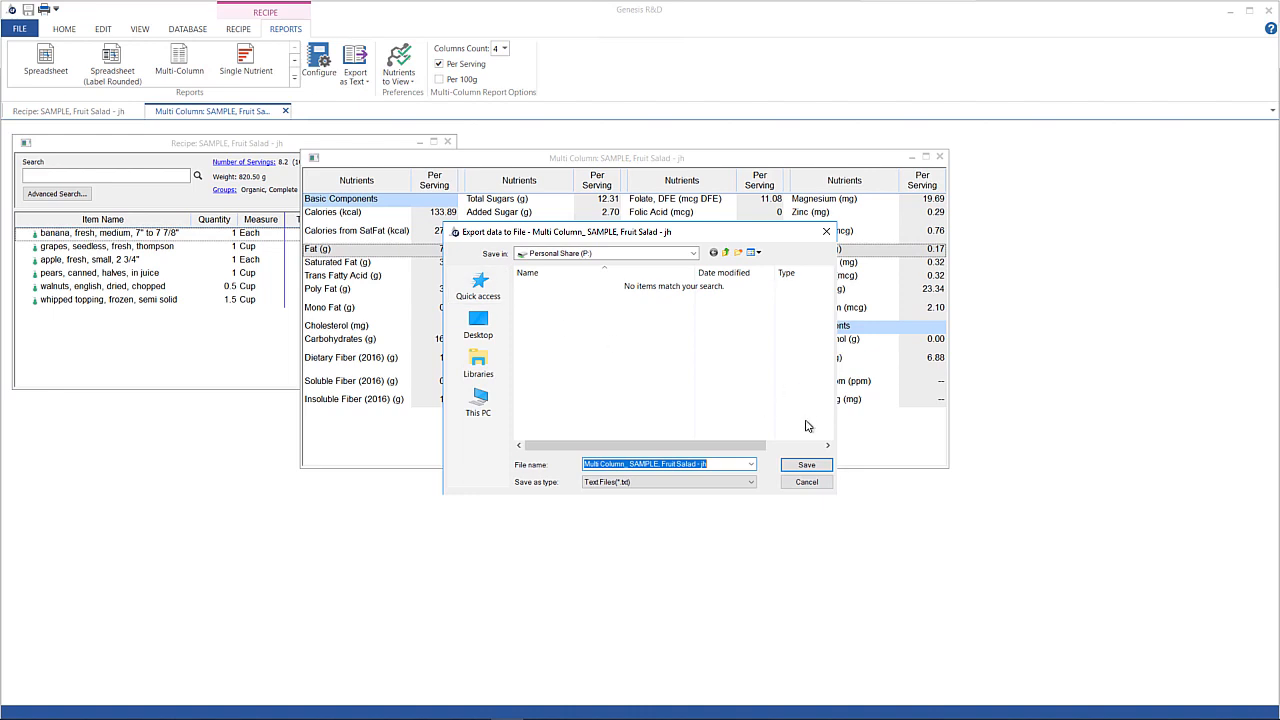
pyautogui.click(806, 464)
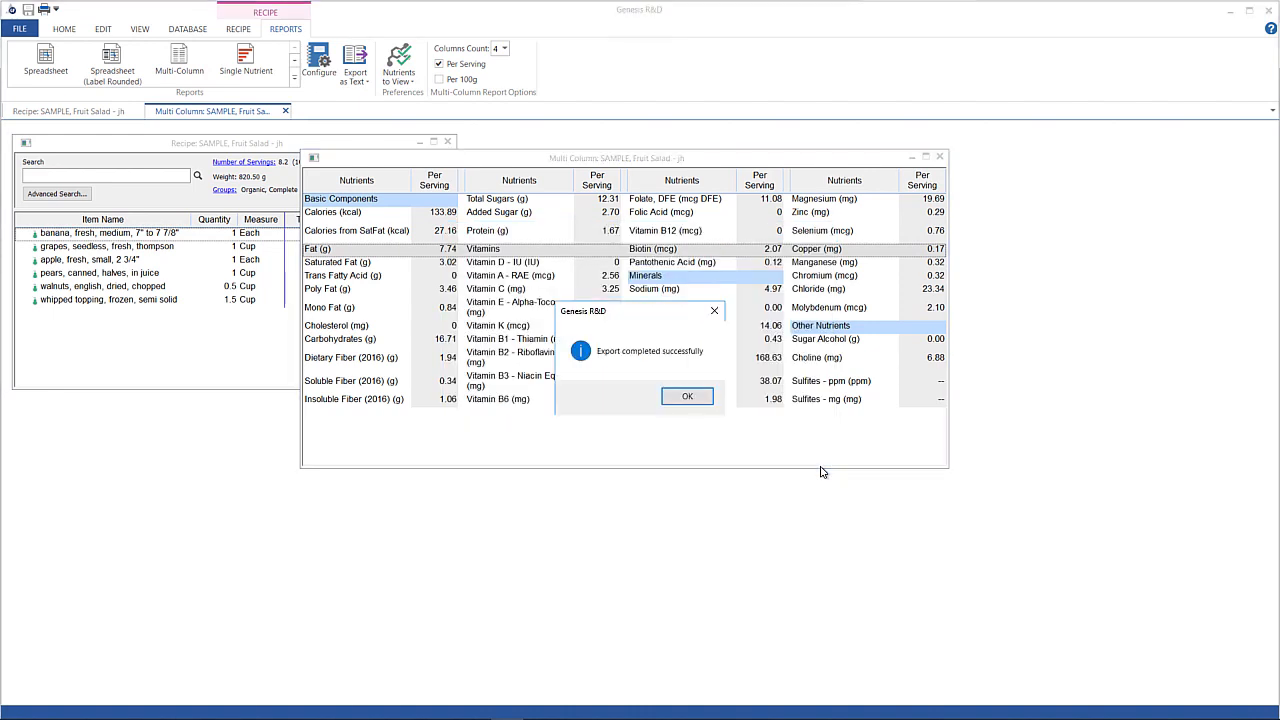
pyautogui.click(687, 396)
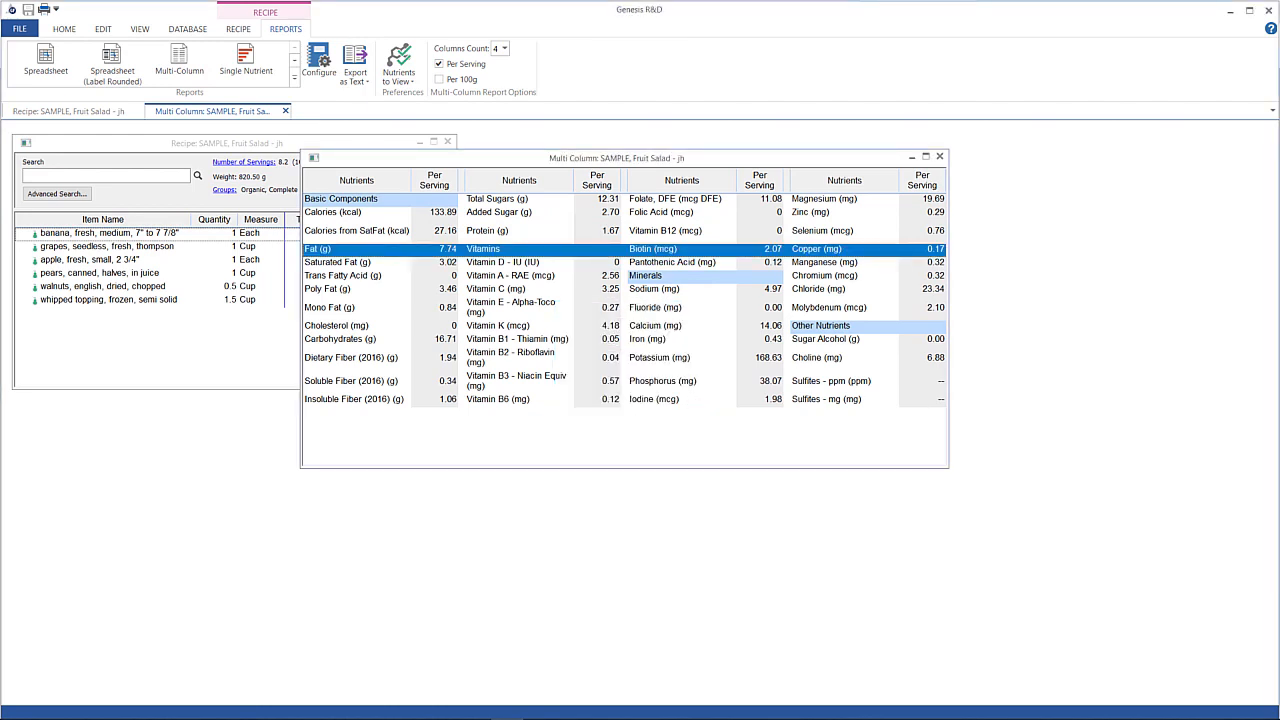
pyautogui.click(354, 67)
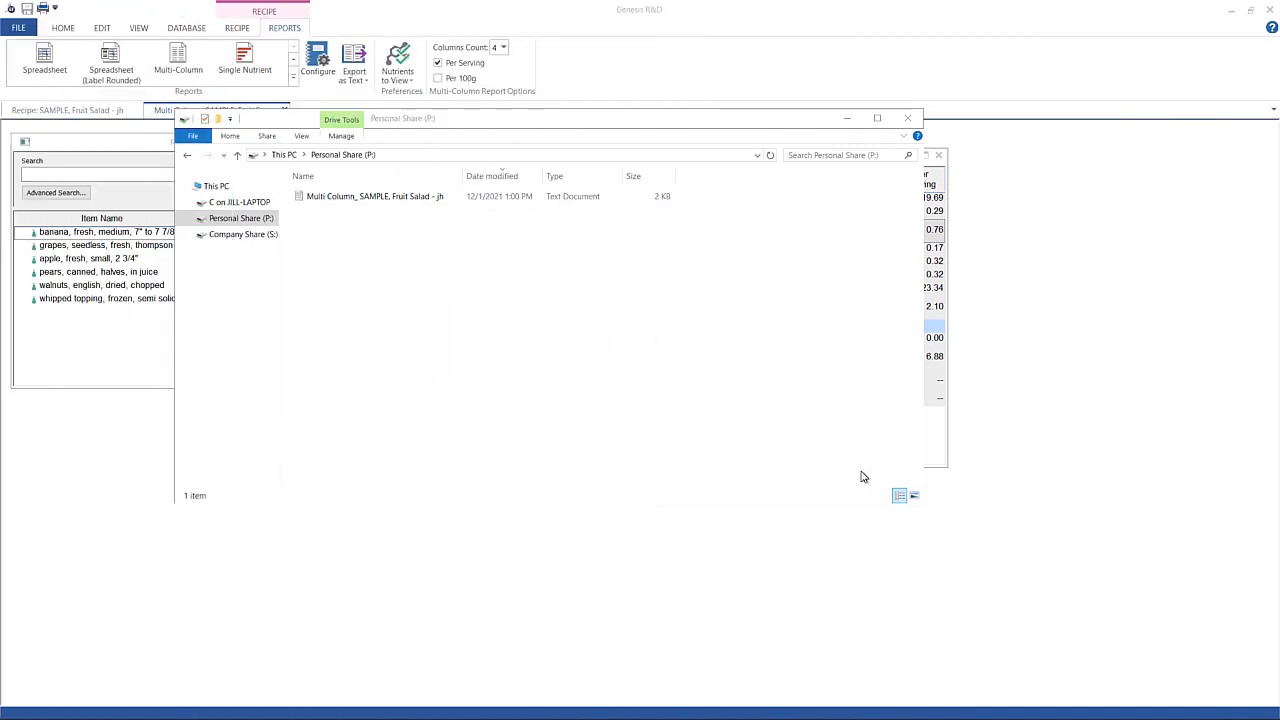
pyautogui.moveTo(395, 206)
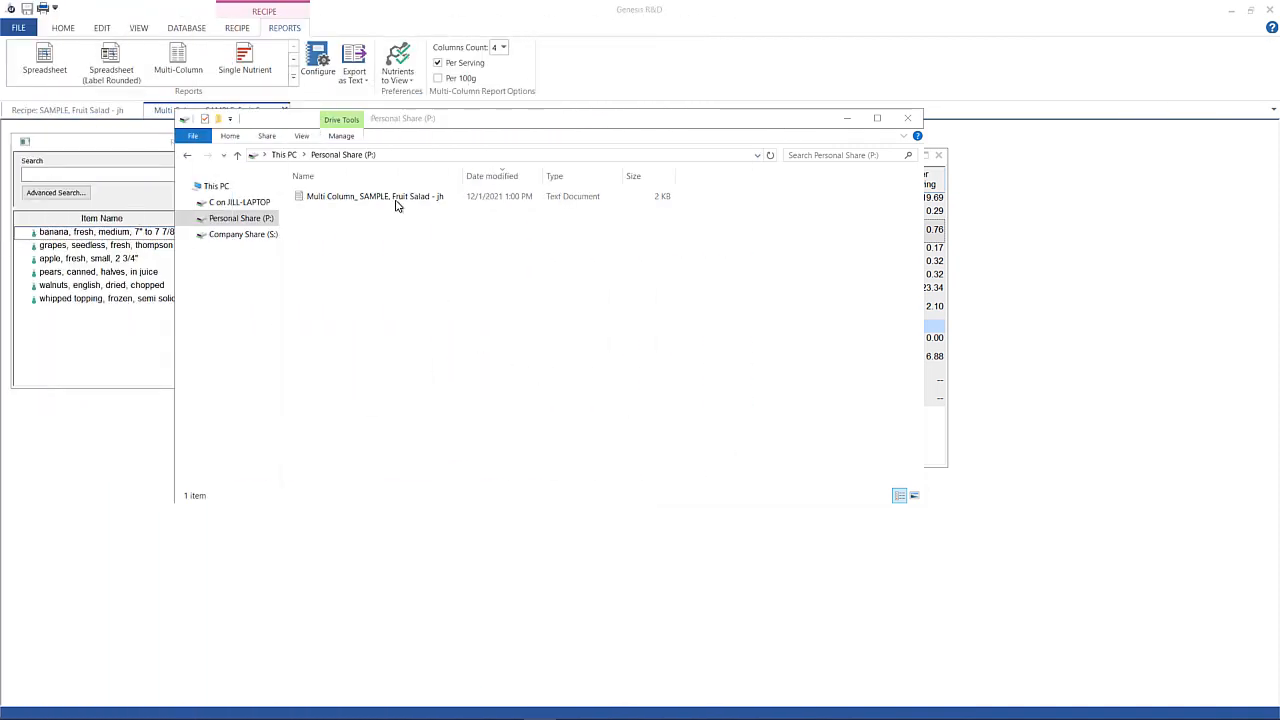
pyautogui.doubleClick(373, 196)
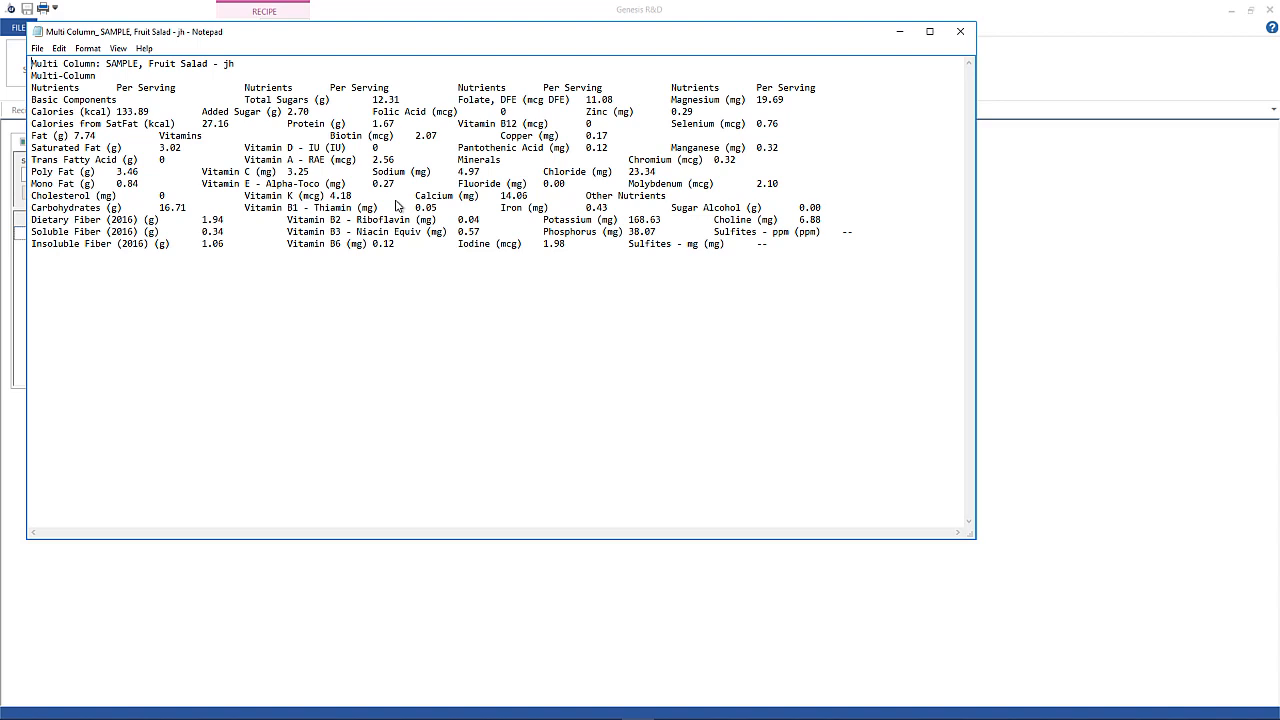
# Select all of the exported nutrient report text in Notepad.
pyautogui.press('ctrl+a')
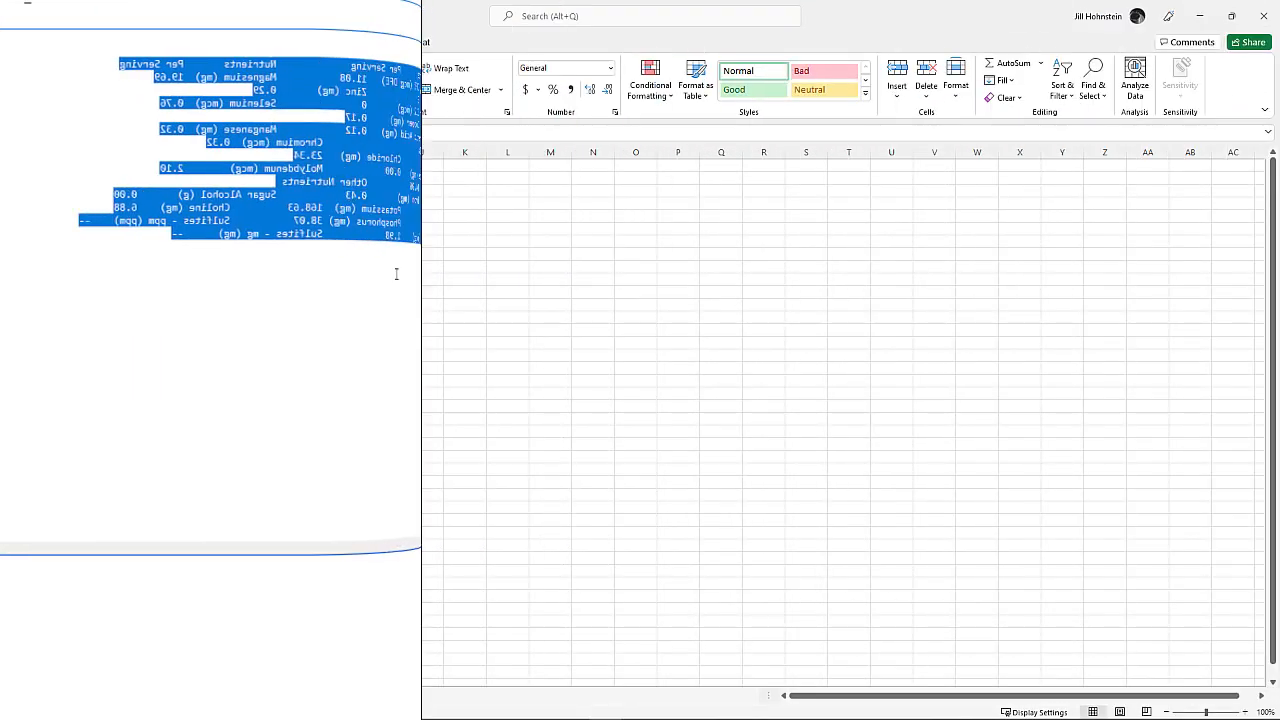
# Paste the copied nutrient report into cell A1 of the blank worksheet.
pyautogui.rightClick(37, 165)
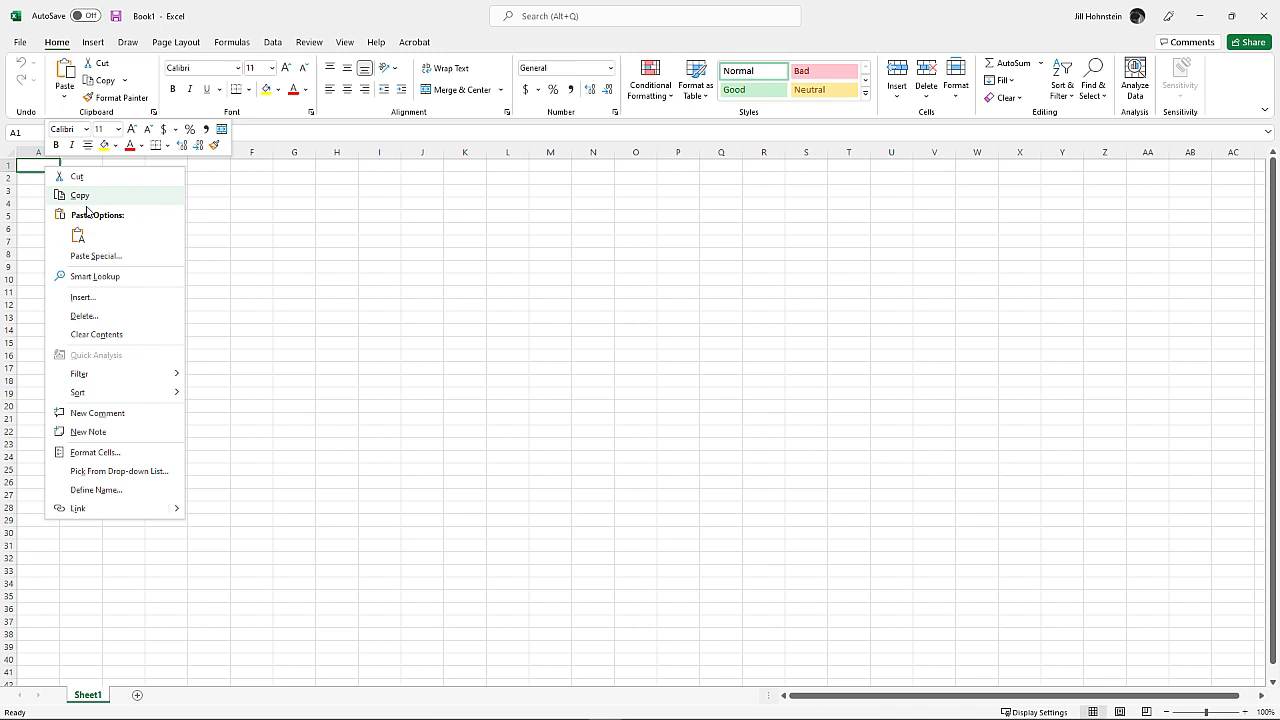
pyautogui.click(77, 235)
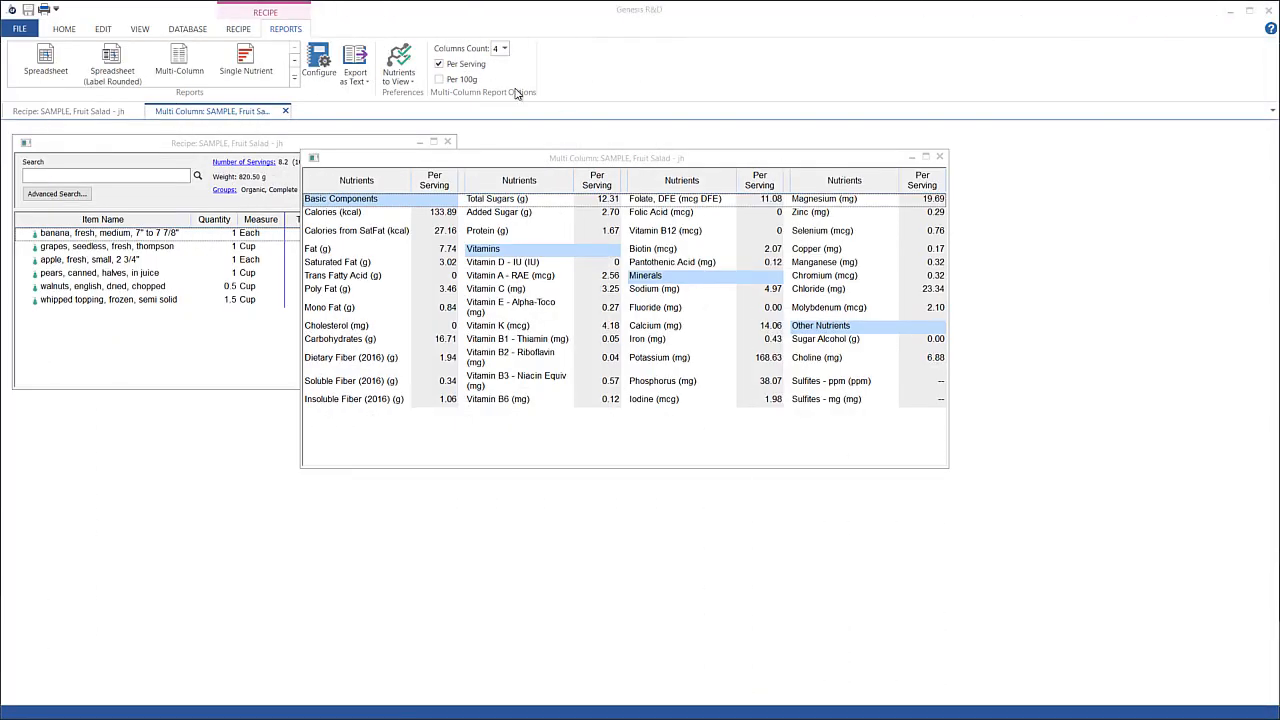
pyautogui.moveTo(263, 101)
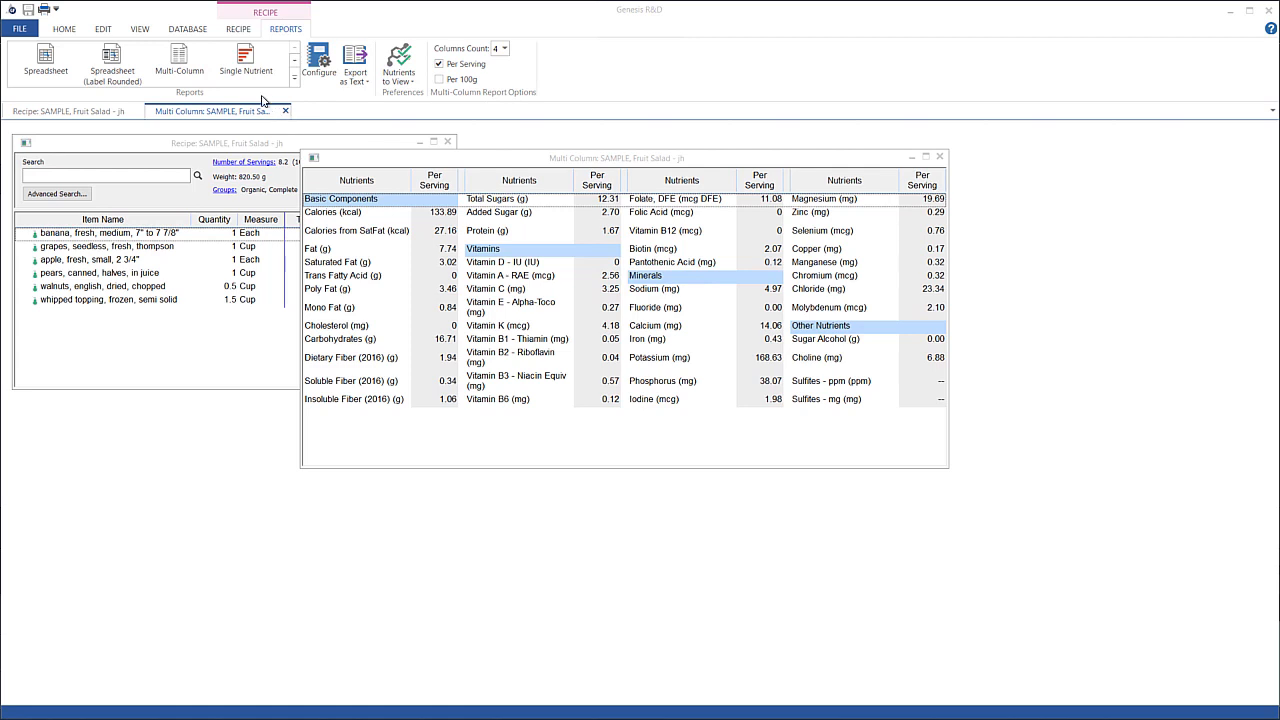
# Start a Recipe Sections export of Fruit Salad with Spreadsheet and Multi-Column ticked.
pyautogui.click(237, 28)
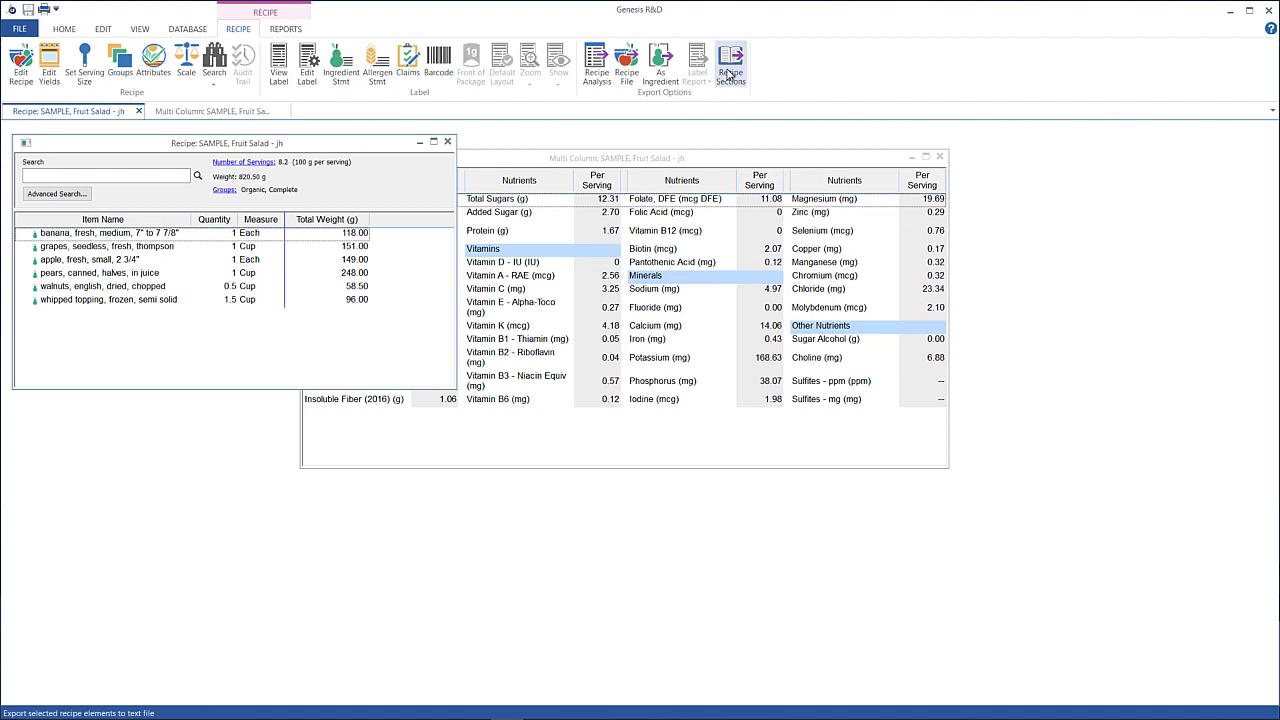
pyautogui.click(731, 62)
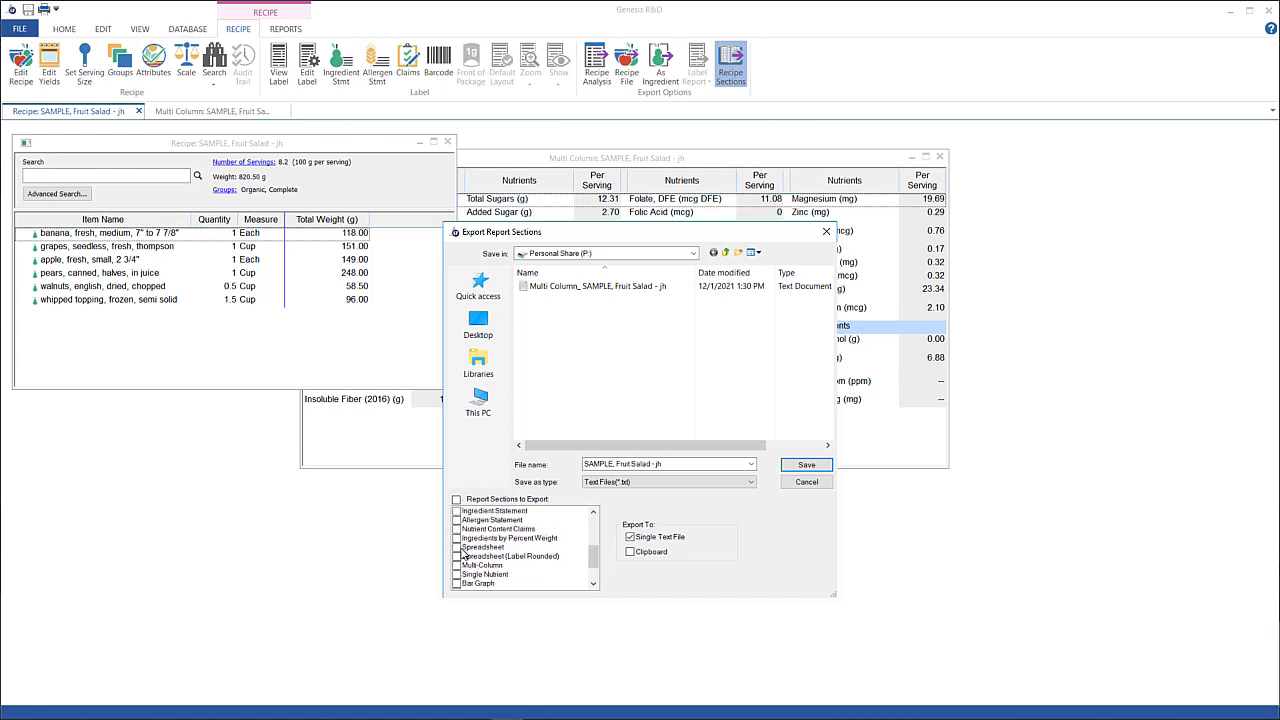
pyautogui.click(458, 547)
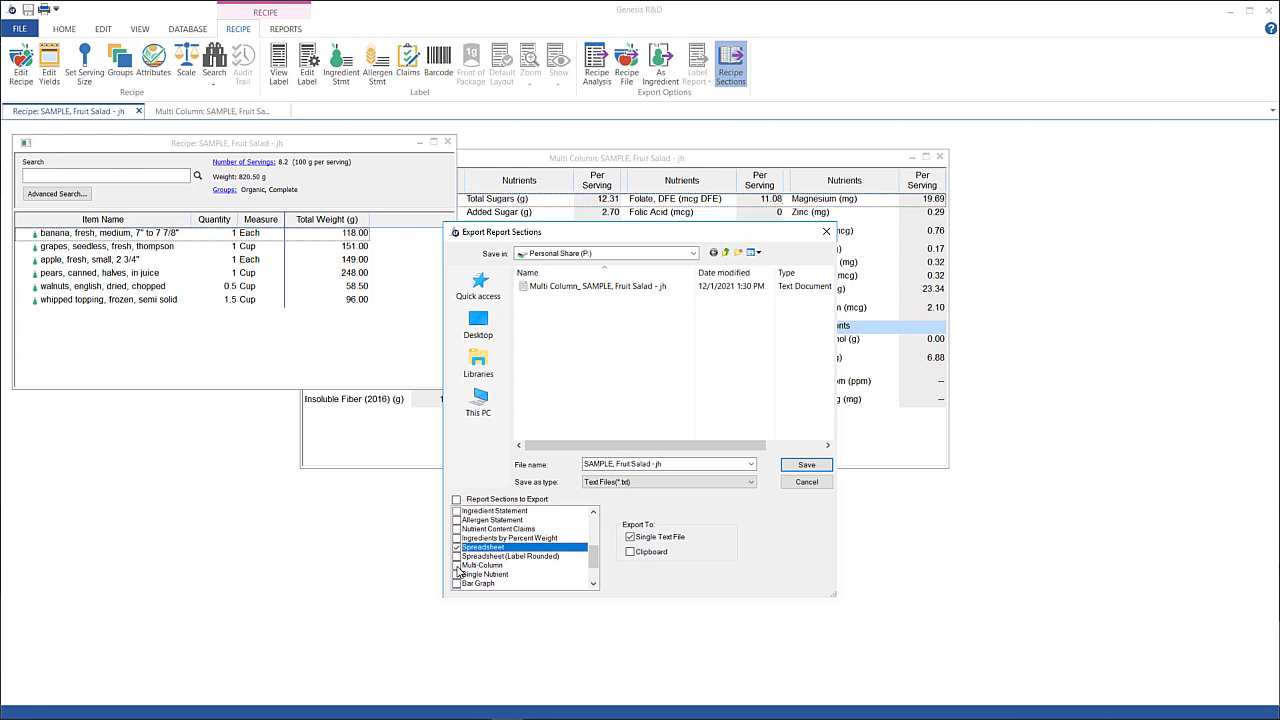
pyautogui.click(458, 565)
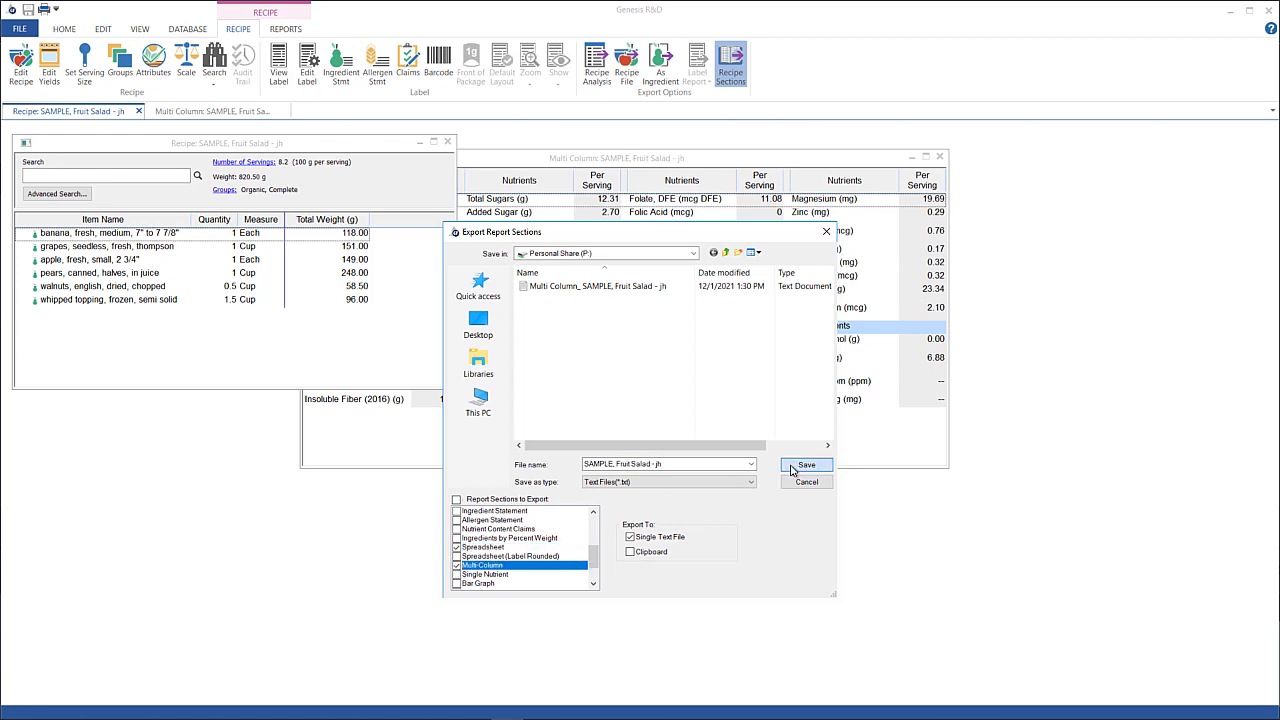
# Save the sections export and open the new Fruit Salad text file in Notepad.
pyautogui.click(806, 464)
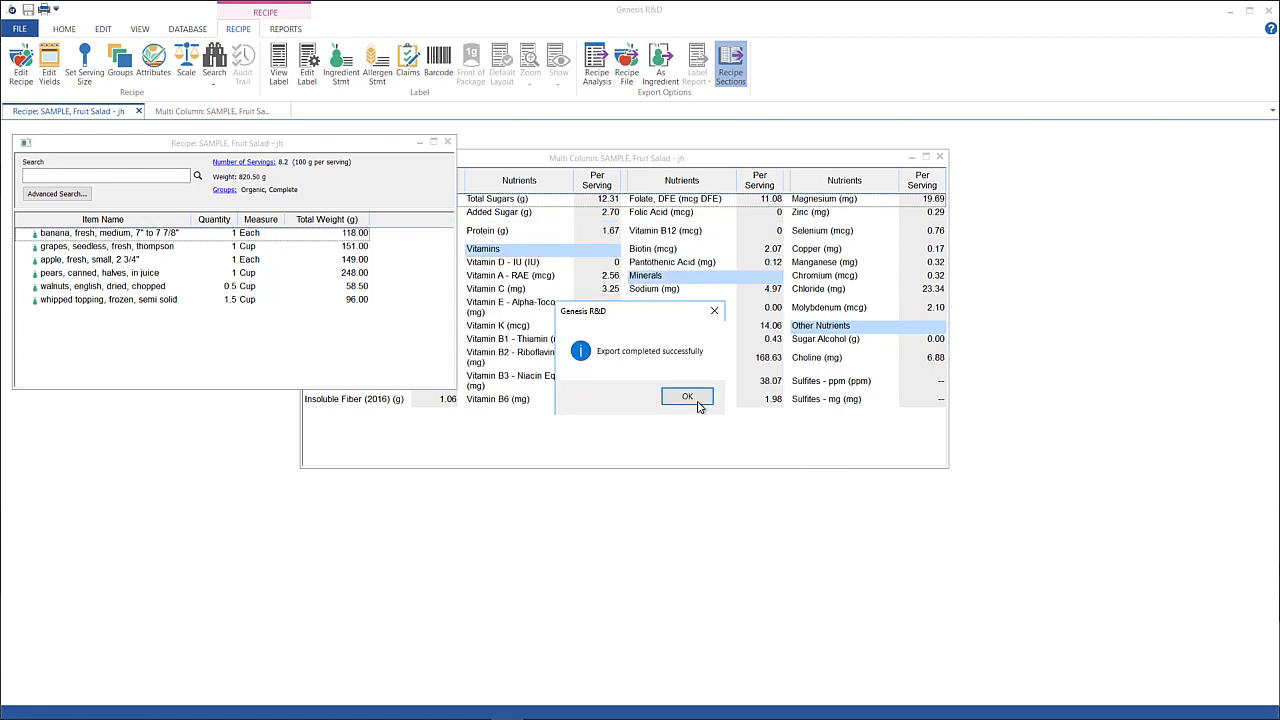
pyautogui.click(687, 396)
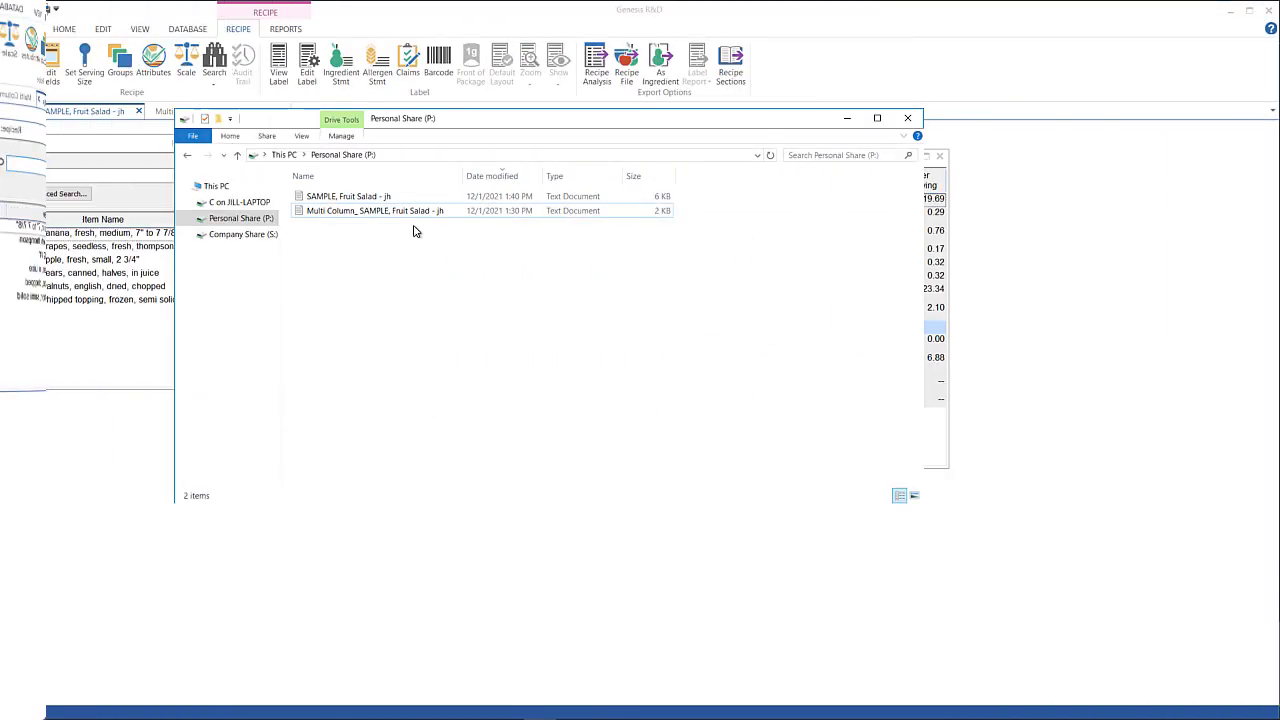
pyautogui.click(348, 196)
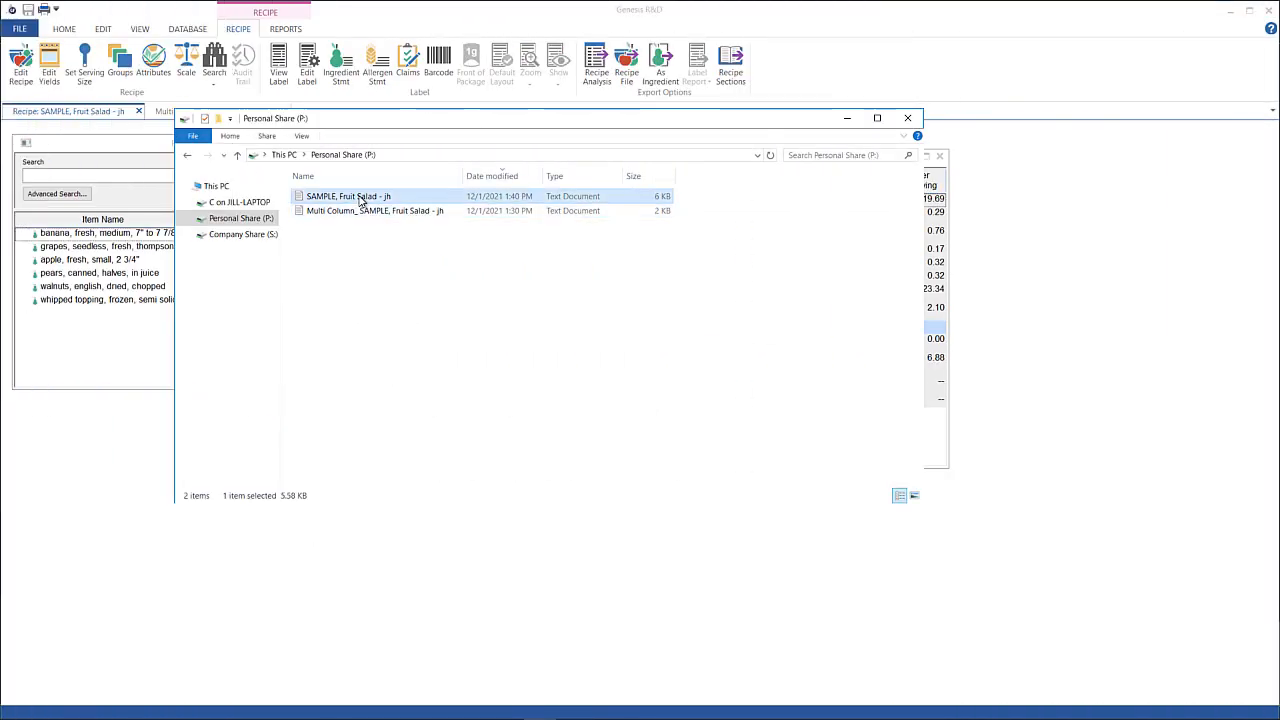
pyautogui.doubleClick(348, 196)
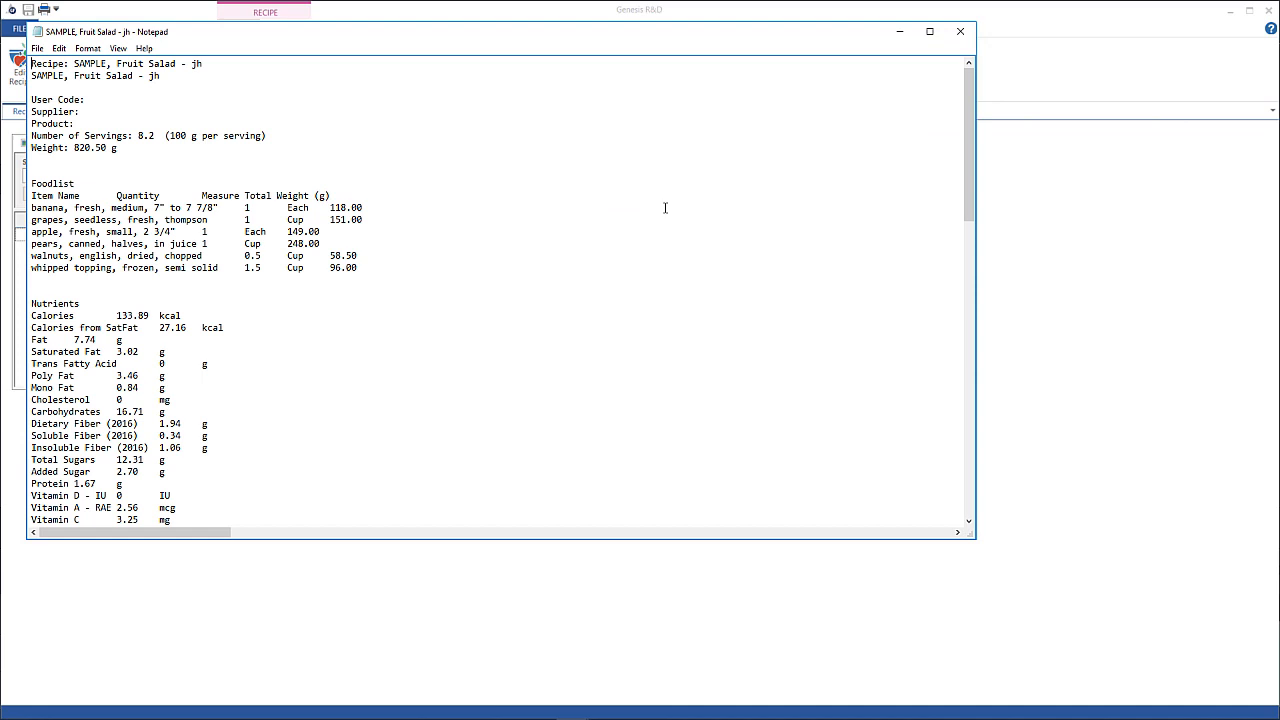
# Scroll through the Spreadsheet nutrient table and the Multi-Column per-serving values.
pyautogui.scroll(-3)
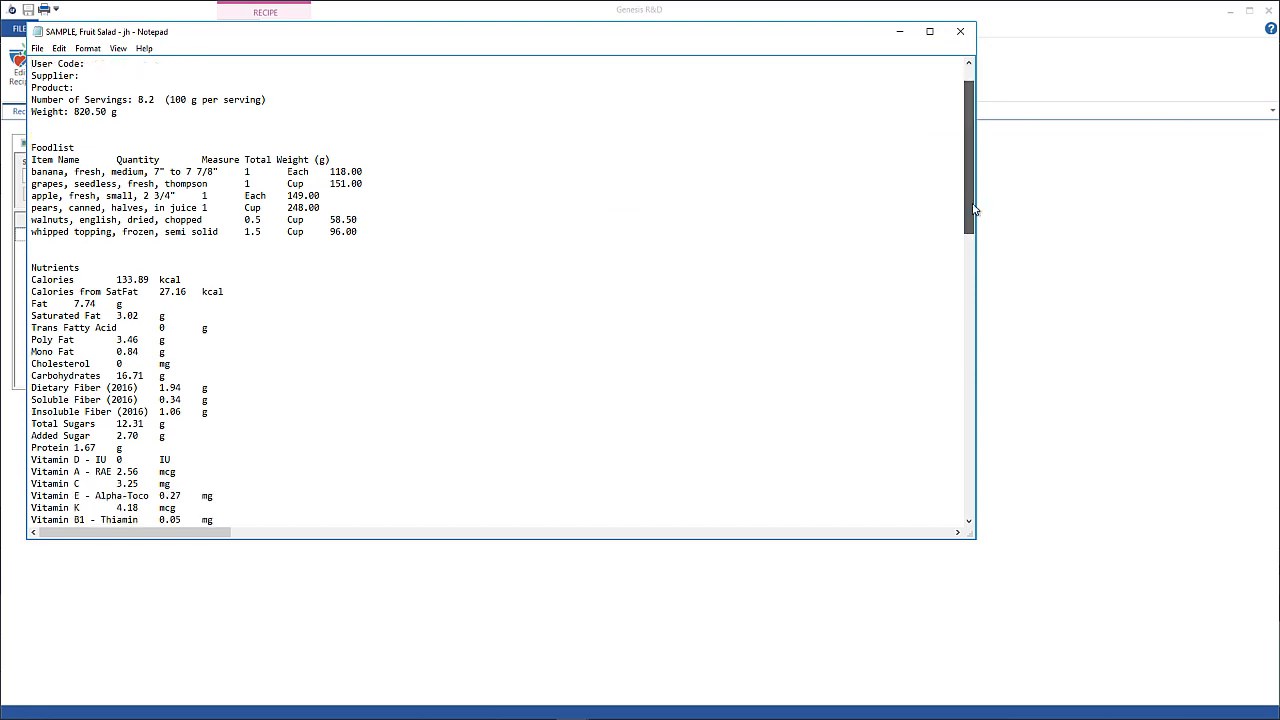
pyautogui.scroll(-3)
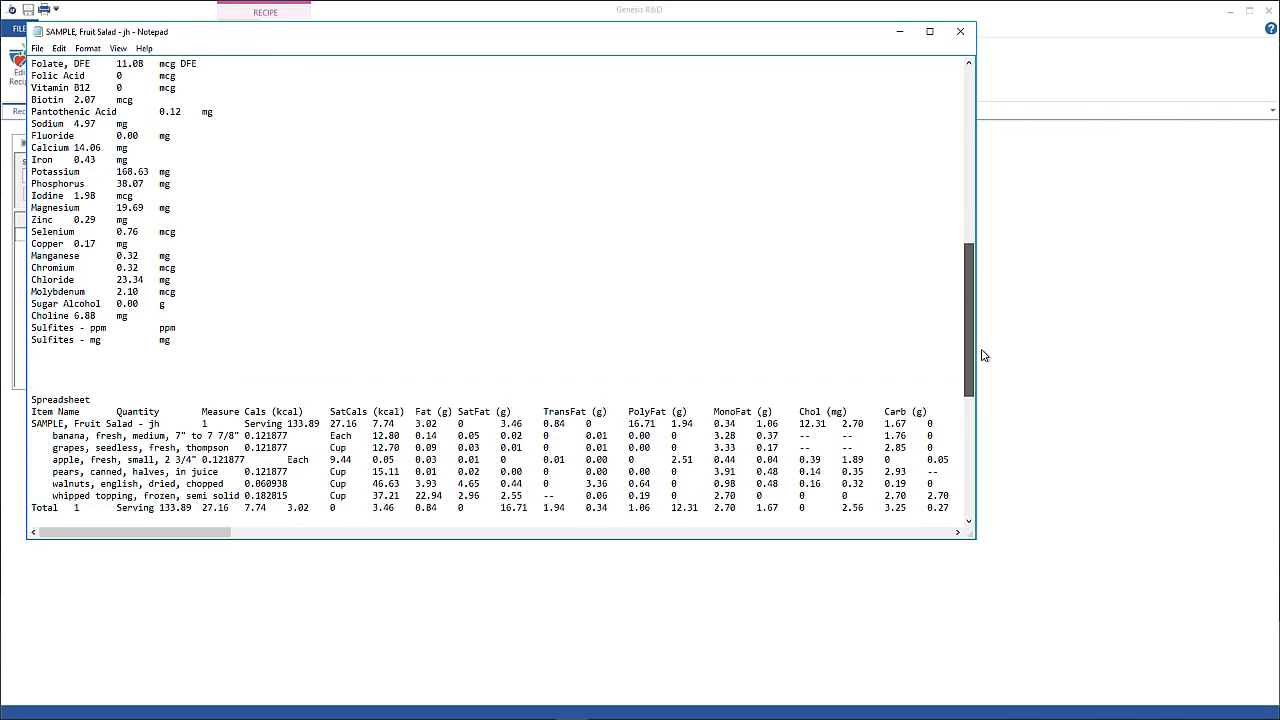
pyautogui.scroll(-3)
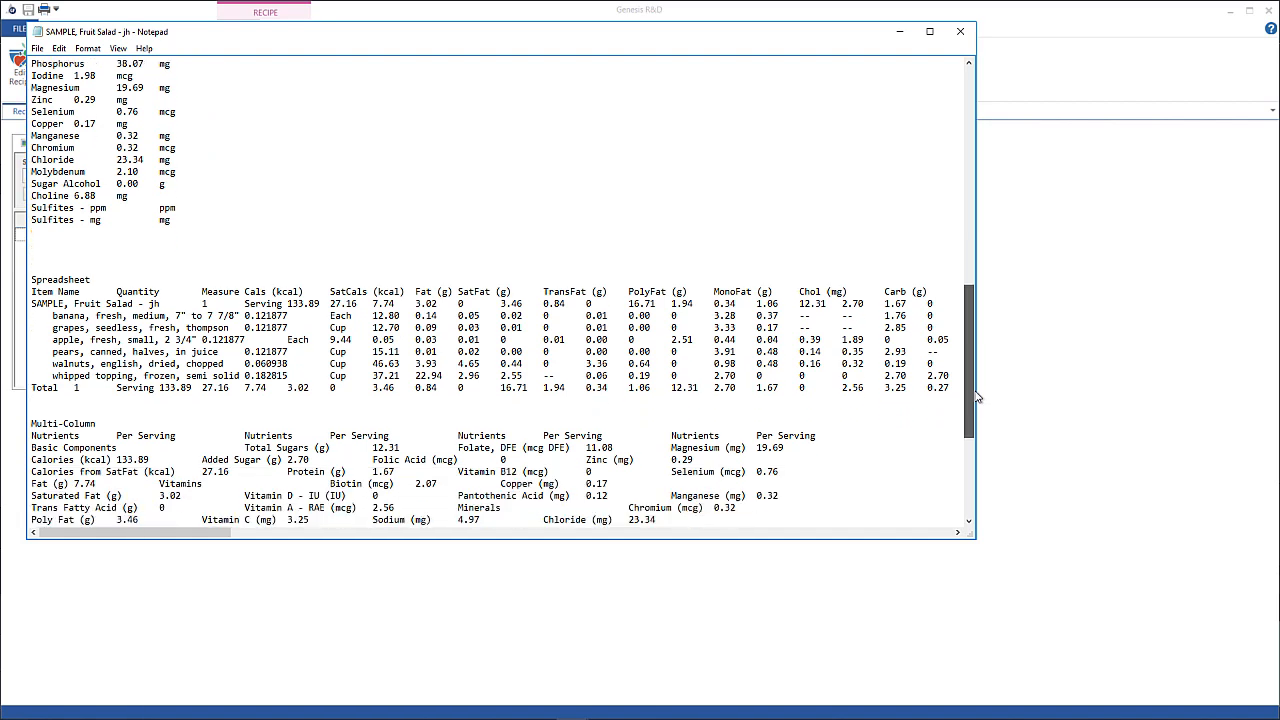